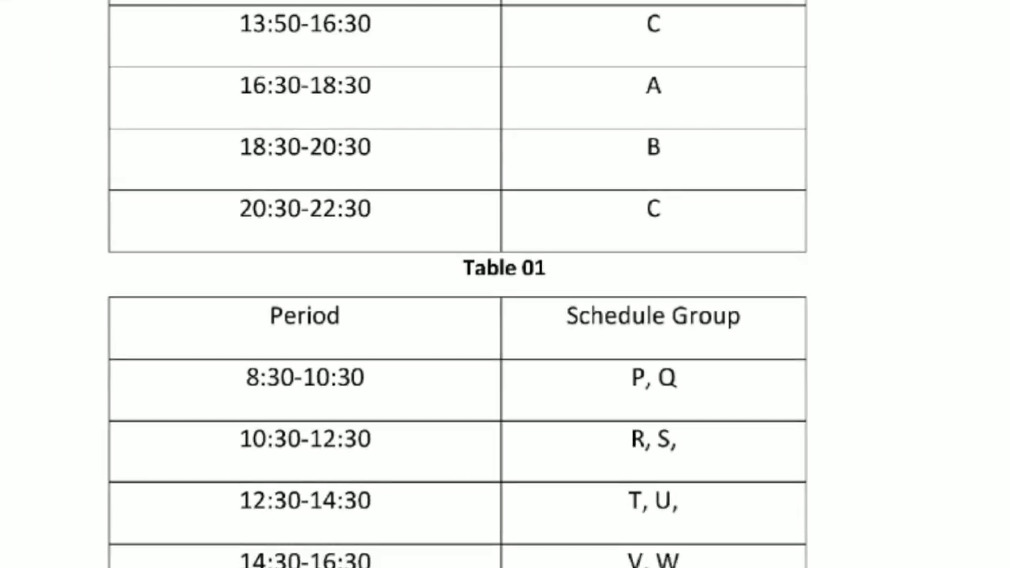
Scroll through the power-cut schedule tables of periods and groups.
scroll("down", 3)
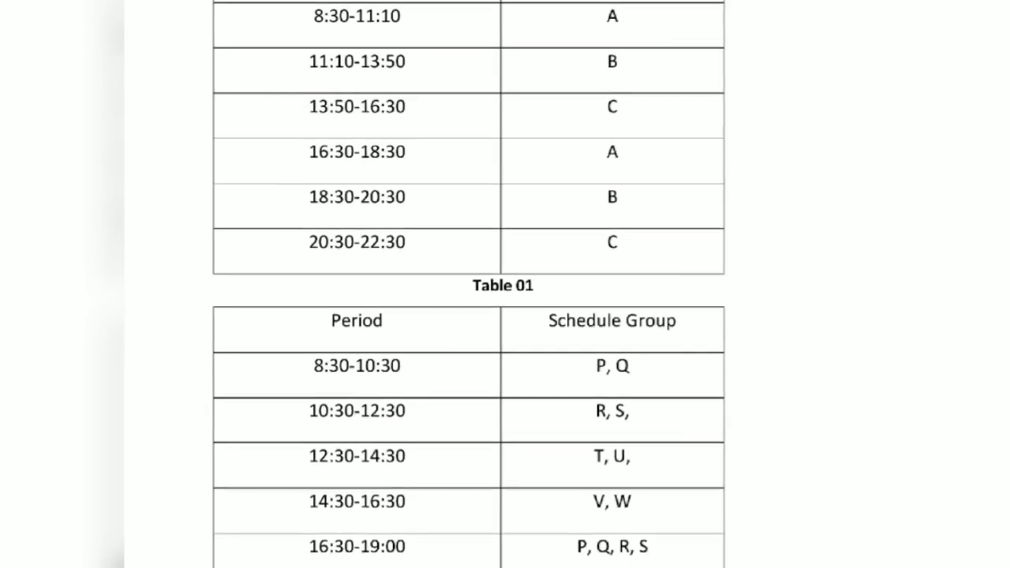
scroll("down", 3)
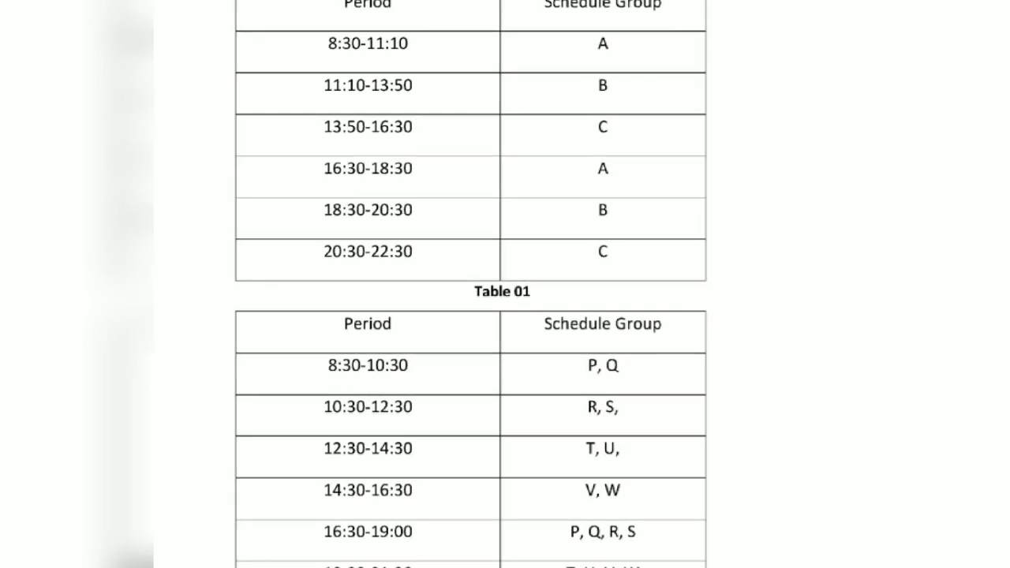
scroll("down", 3)
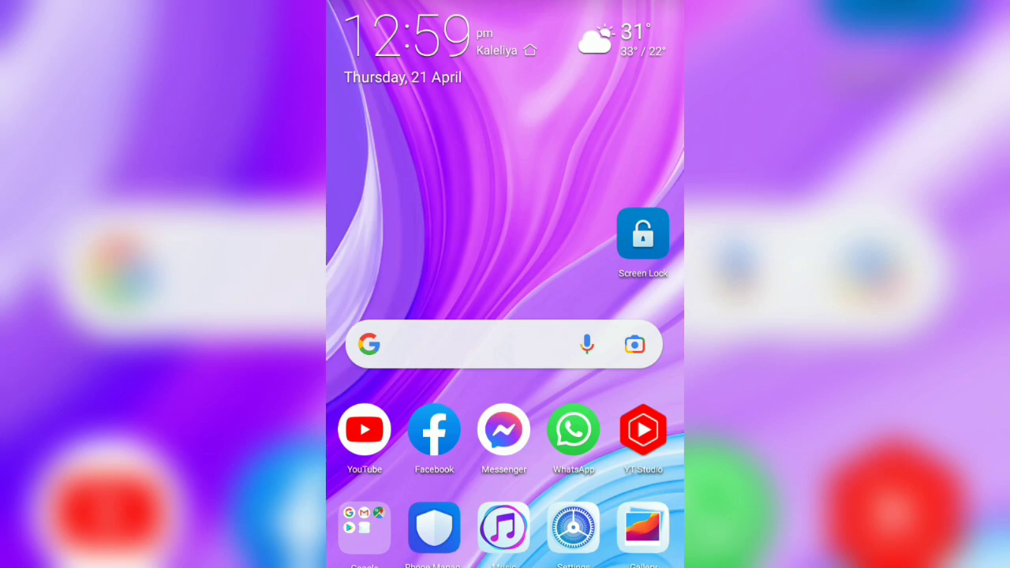
Launch the Facebook app from the home screen and start a search.
left_click(434, 430)
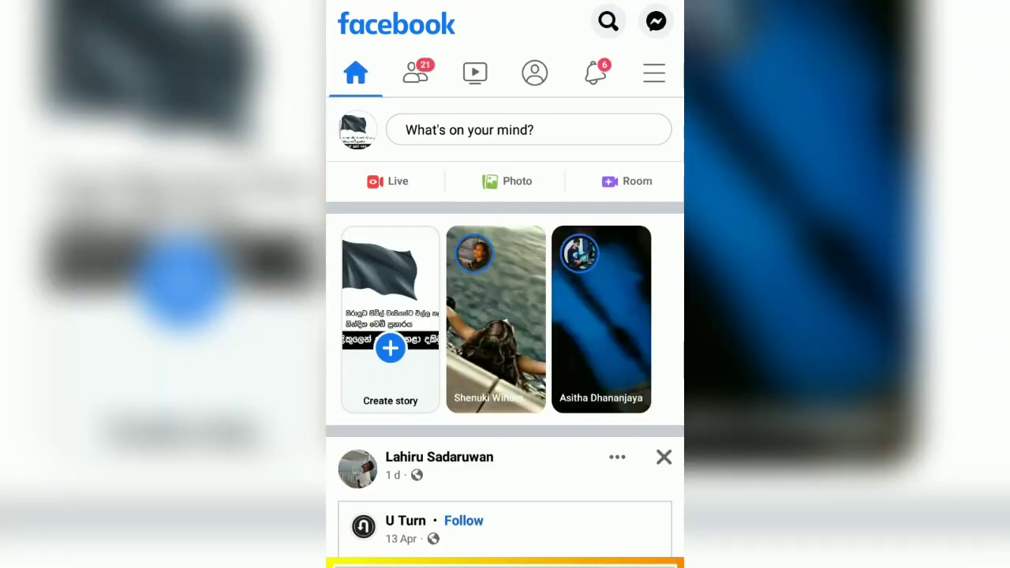
left_click(607, 21)
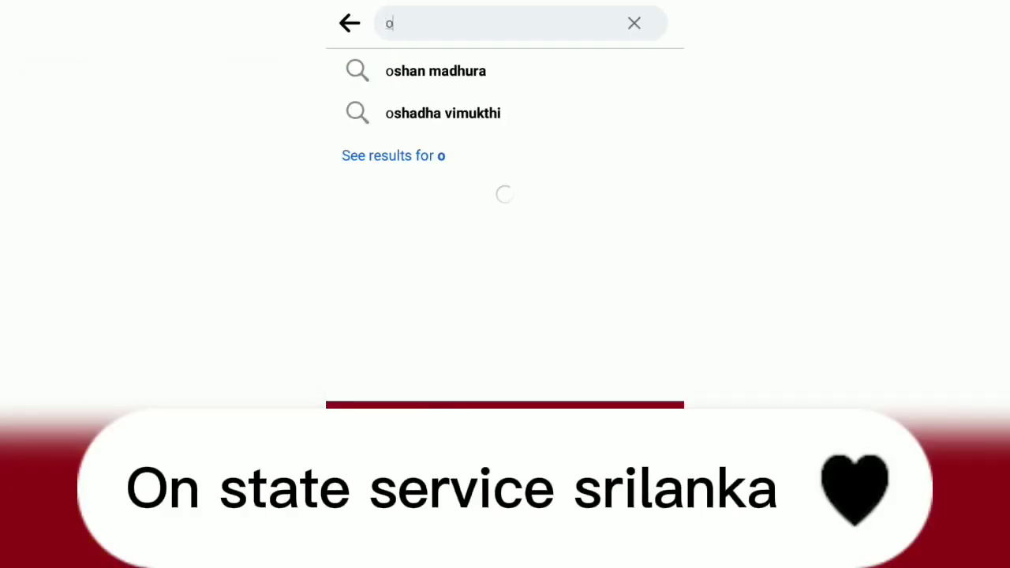
Search 'on s' and open the On State Service - Sri Lanka page.
type("on stat")
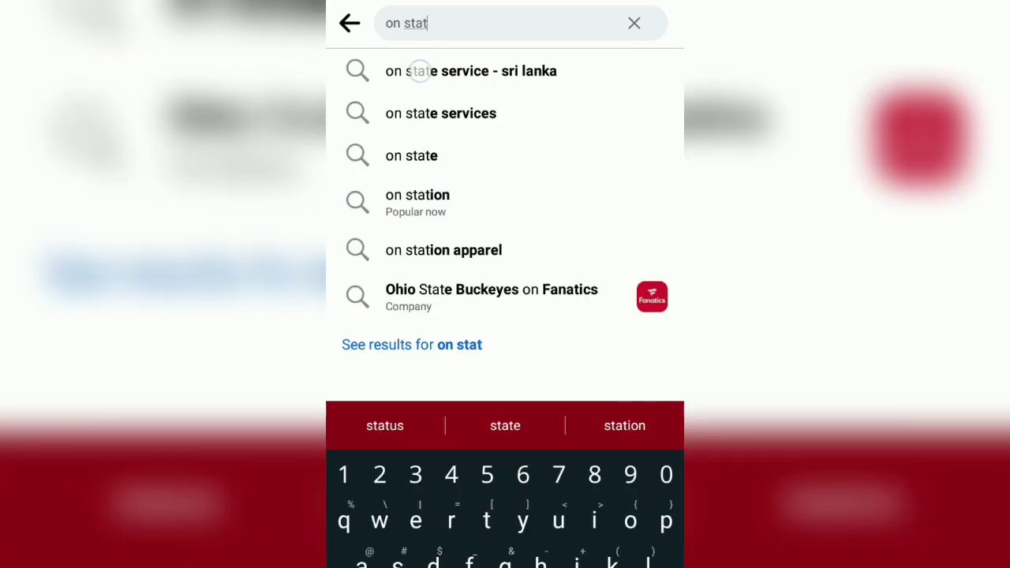
left_click(471, 70)
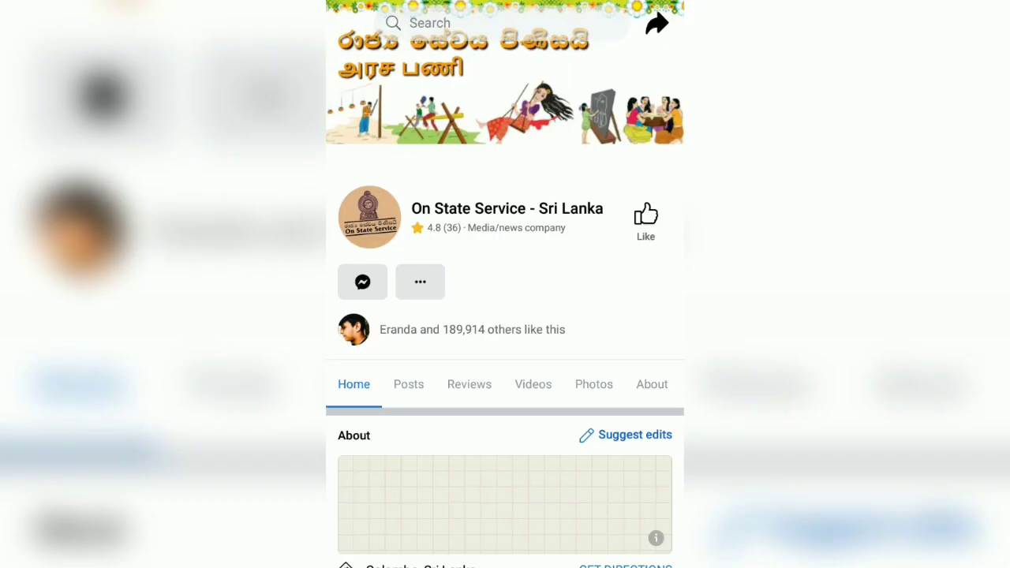
Like the On State Service - Sri Lanka page and scroll to its government notice post.
left_click(645, 221)
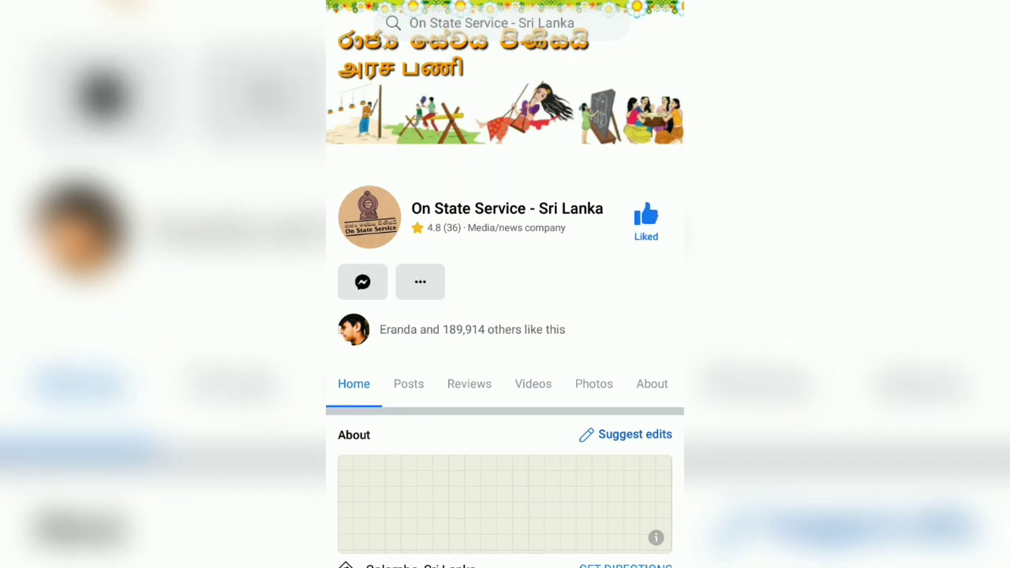
scroll("down", 3)
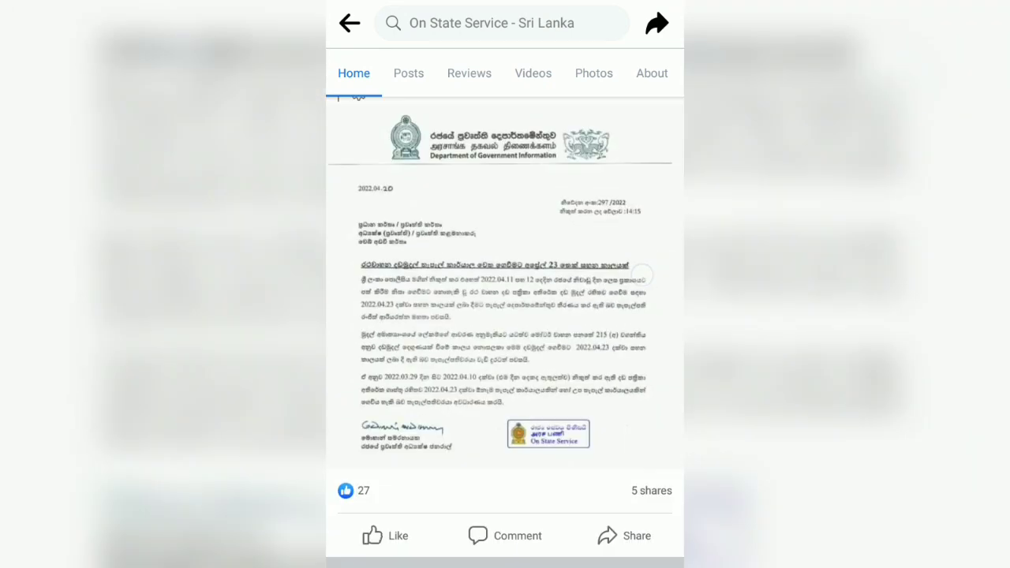
Scroll the page's feed to the 21.04.2022 Power Interruption Schedule post.
scroll("down", 3)
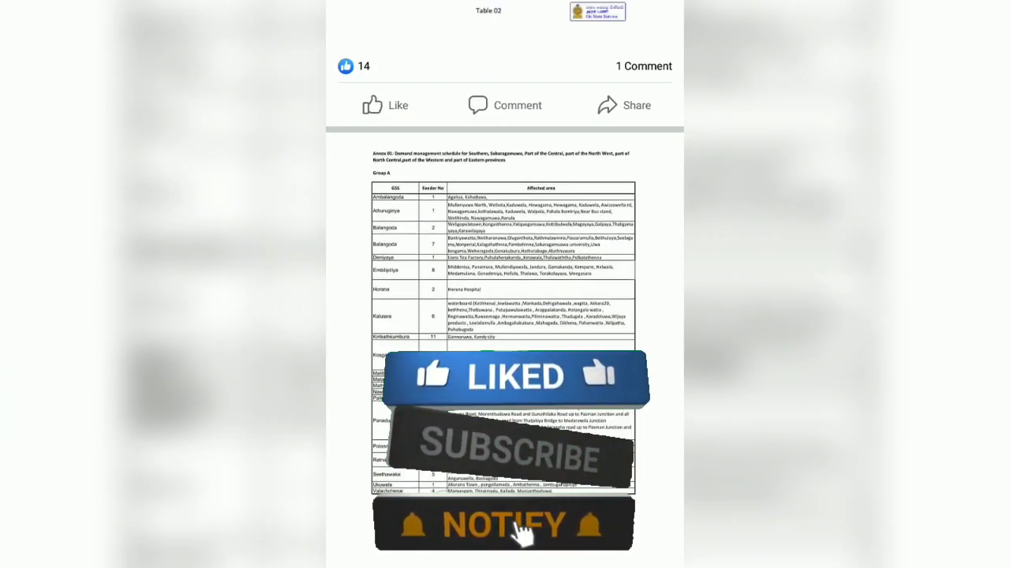
scroll("down", 3)
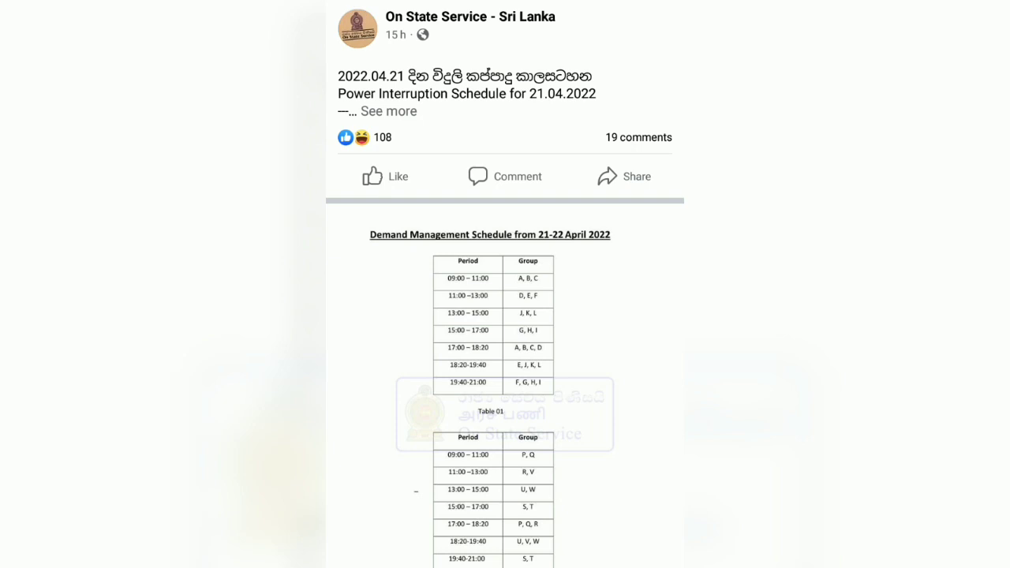
scroll("down", 3)
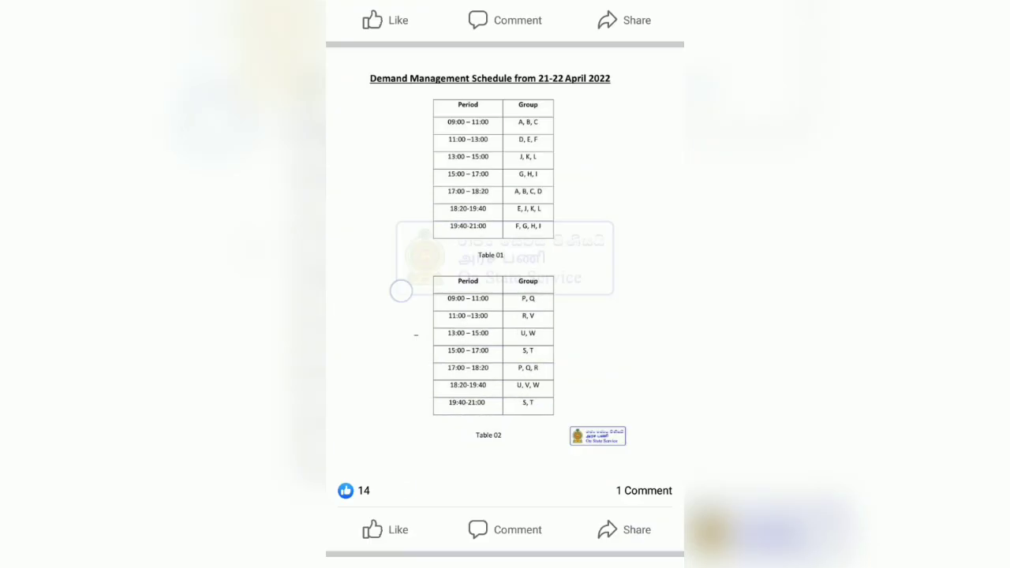
scroll("down", 3)
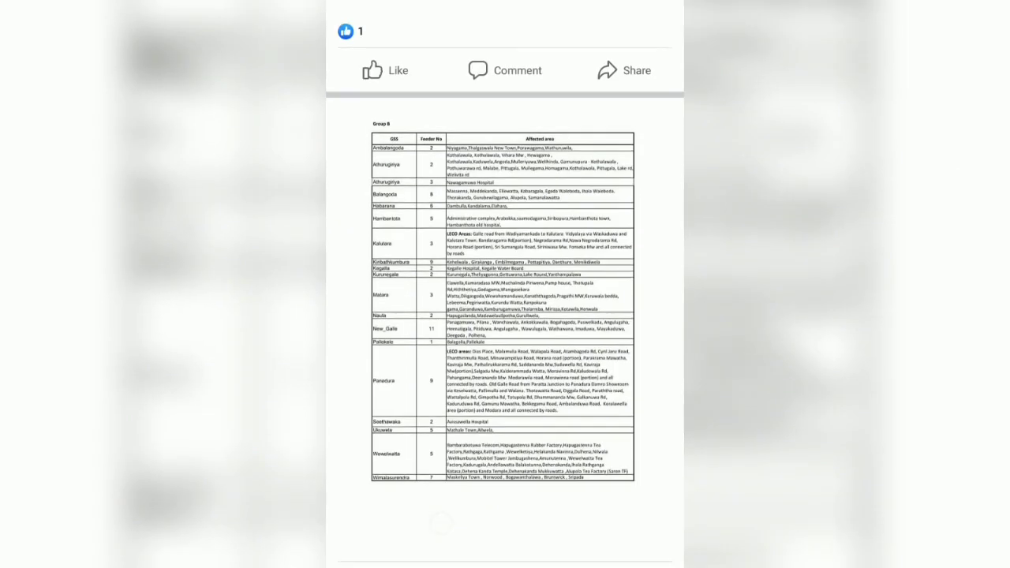
scroll("down", 3)
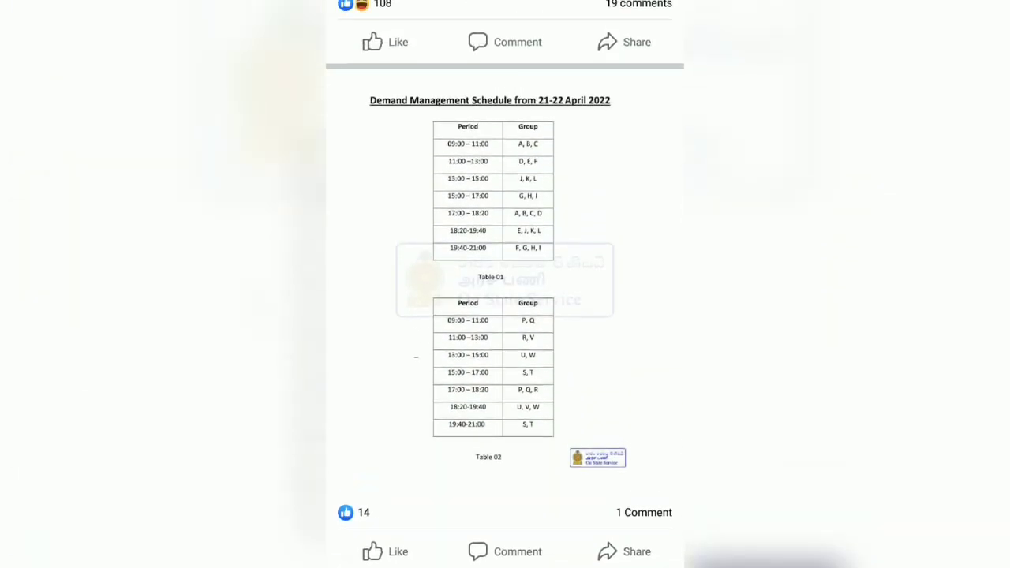